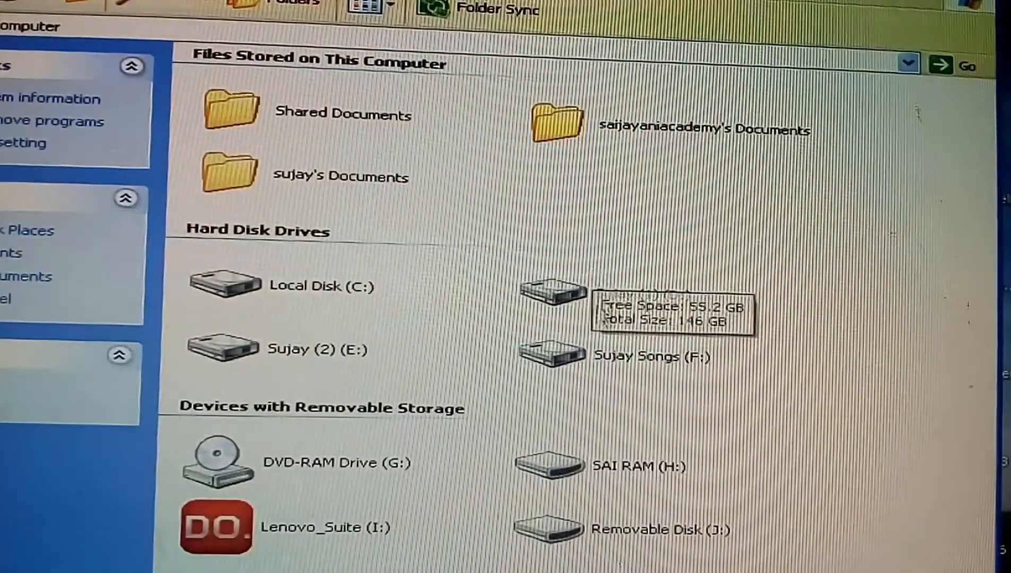
Browse the D: and E: drives and open the Keil_setup folder holding mdk402
left_click(555, 290)
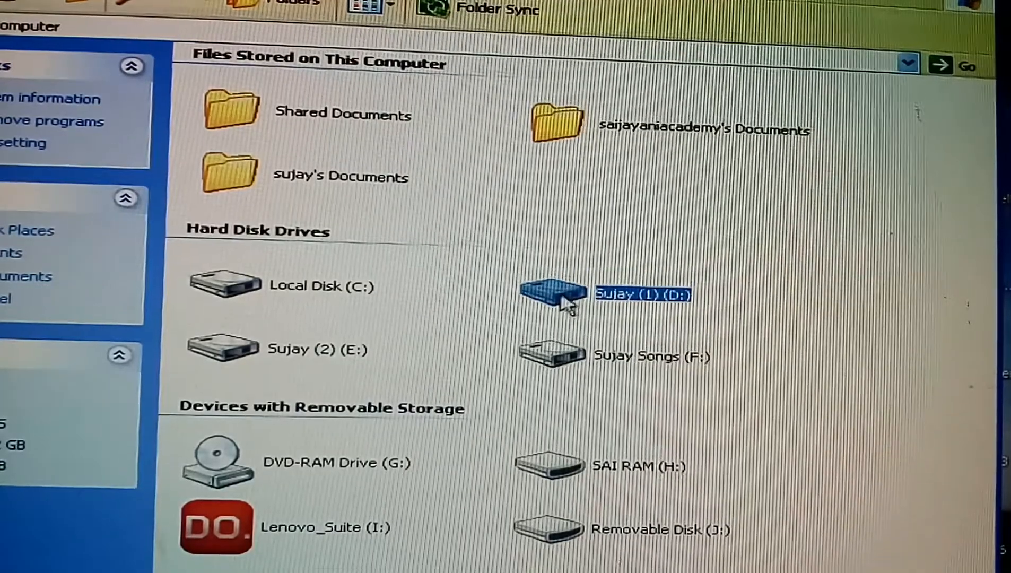
mouse_move(242, 358)
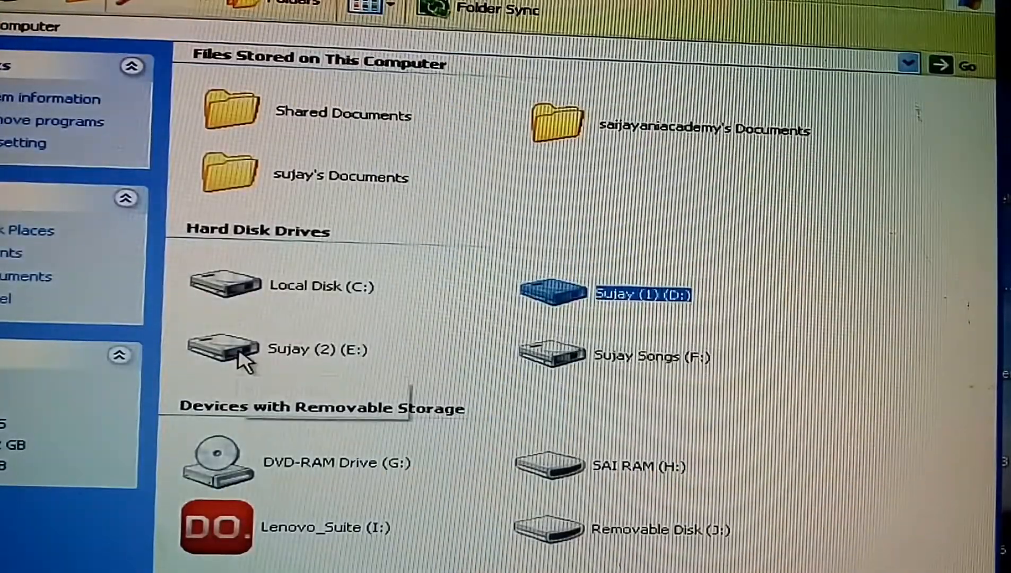
left_click(316, 348)
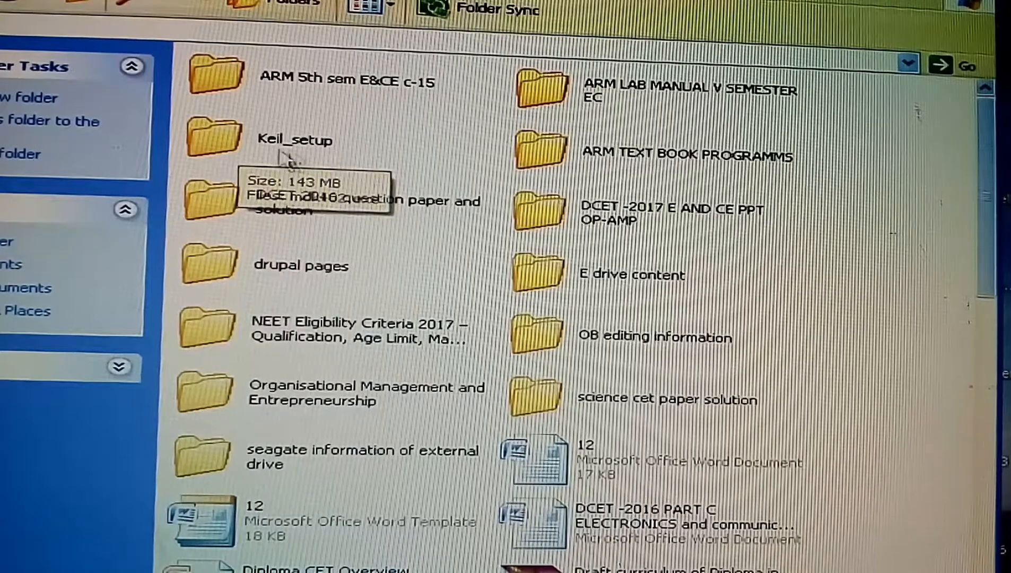
mouse_move(222, 145)
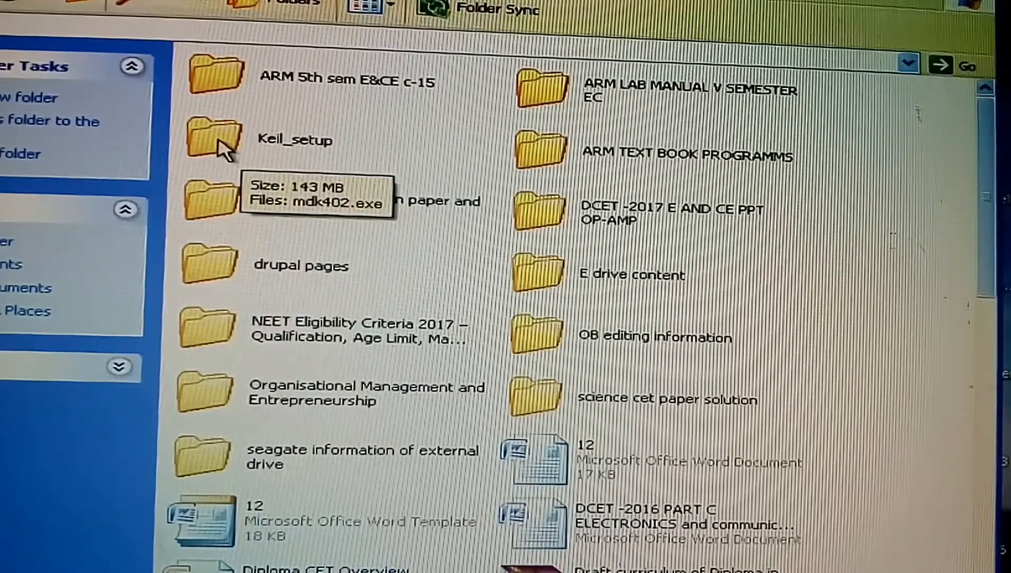
double_click(213, 138)
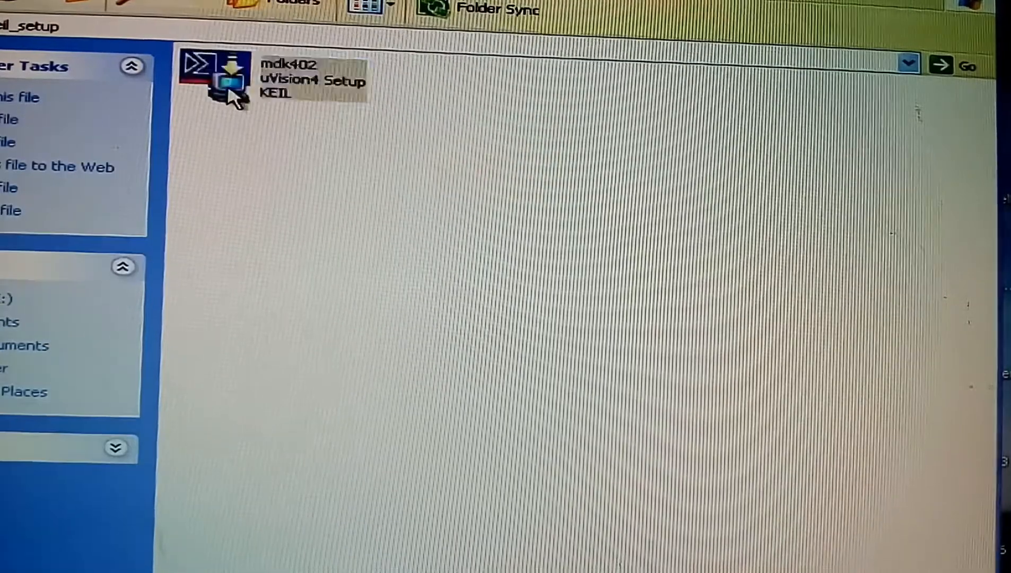
Launch the mdk402 µVision4 installer and accept the license agreement
double_click(216, 78)
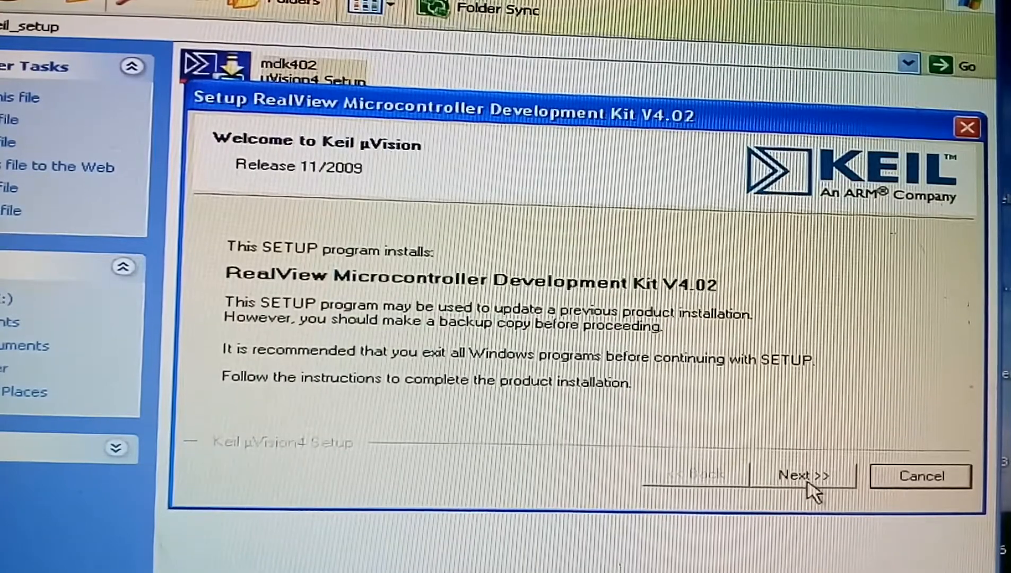
left_click(802, 475)
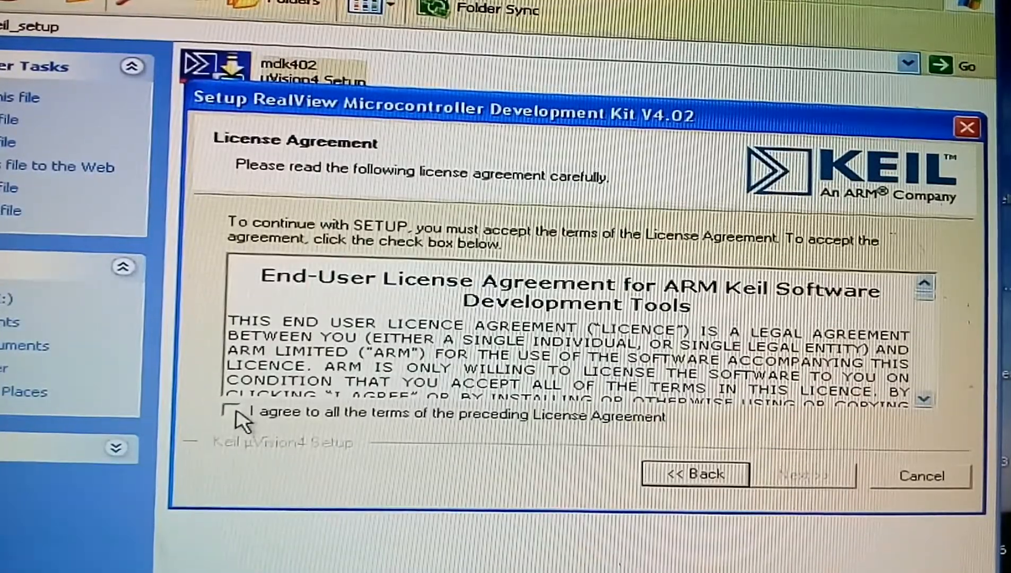
left_click(231, 411)
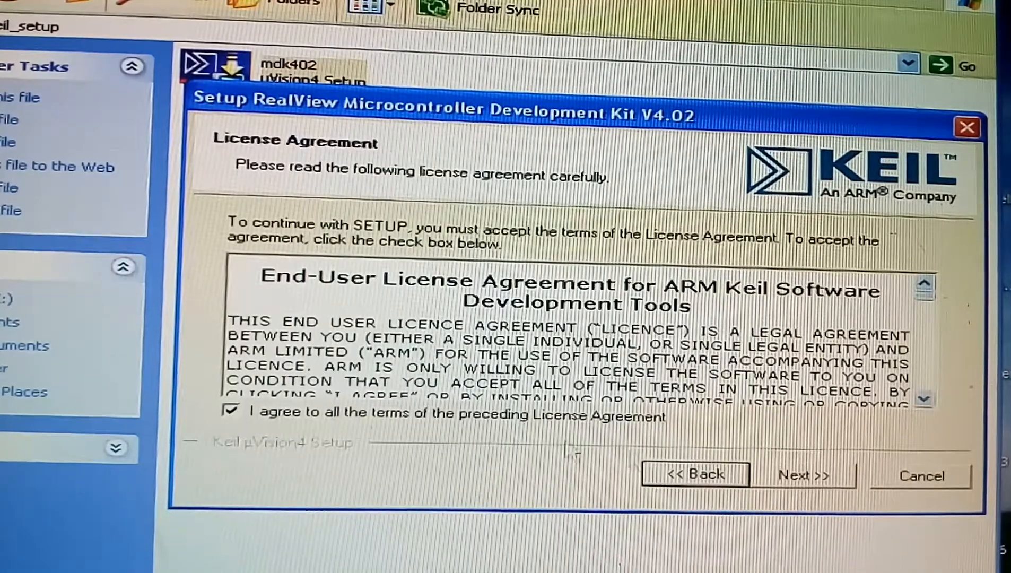
Keep C:\Keil as the destination folder and continue setup
left_click(803, 475)
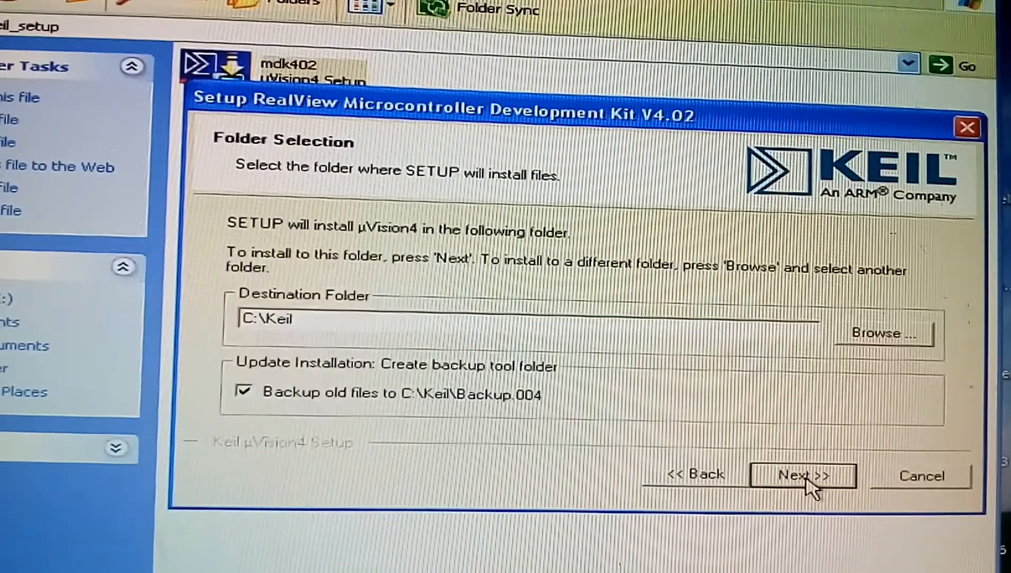
left_click(257, 321)
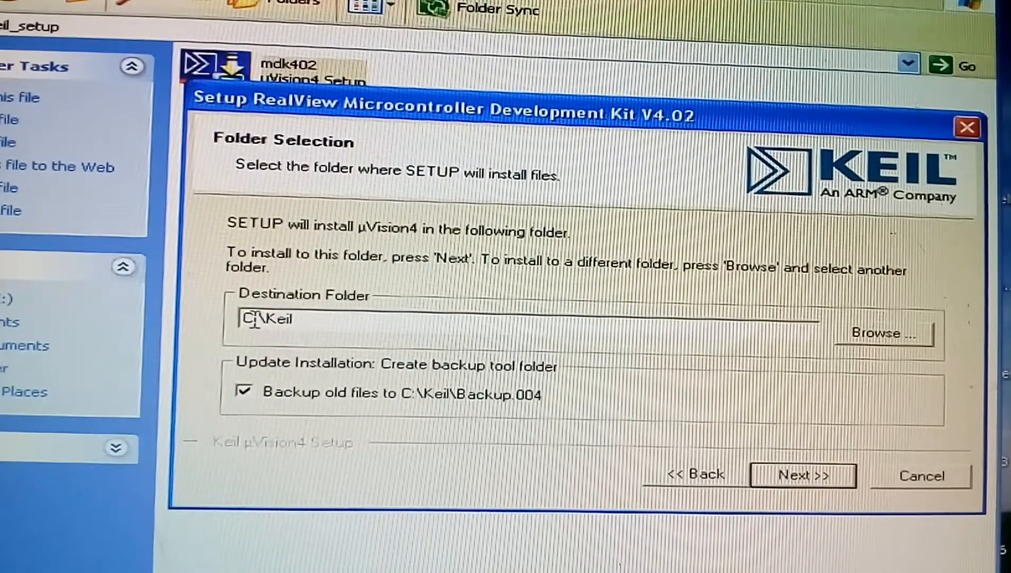
mouse_move(341, 349)
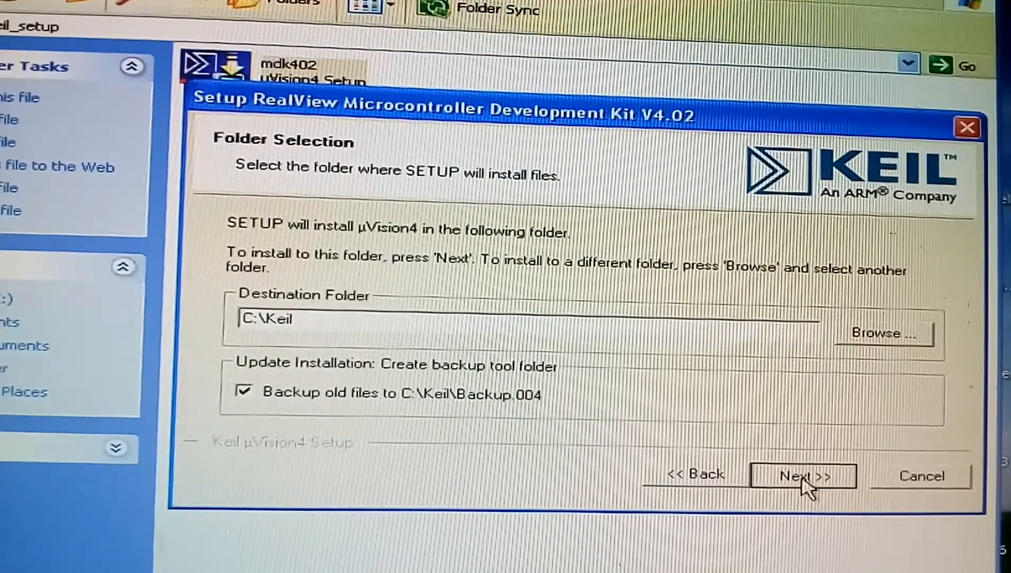
left_click(802, 475)
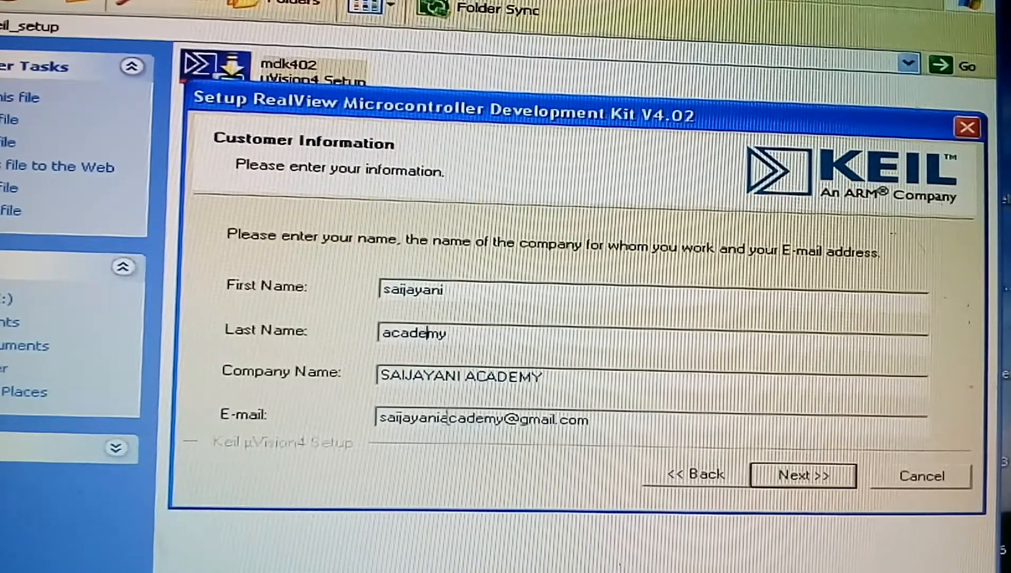
mouse_move(803, 475)
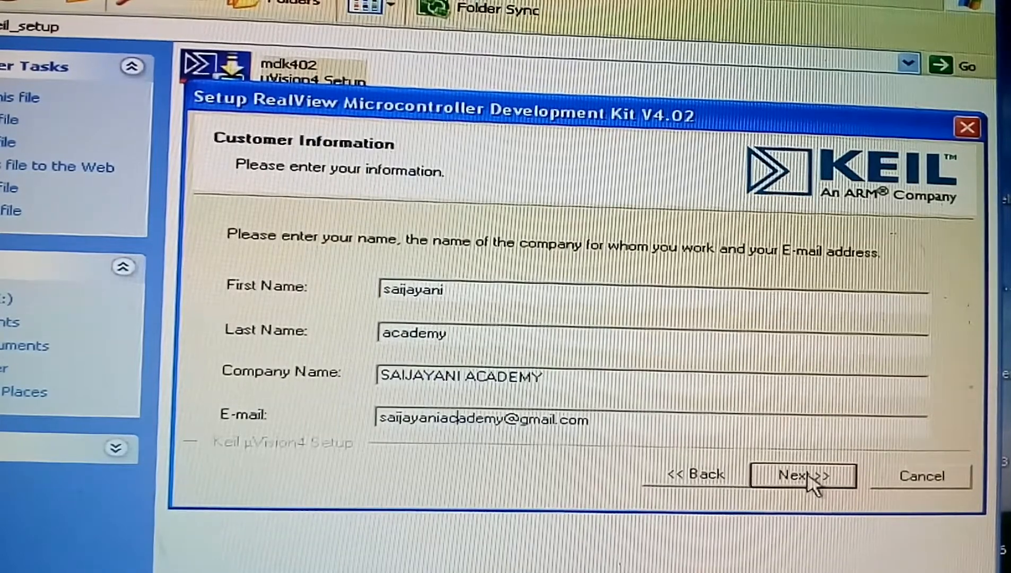
Submit the customer information to start installing µVision4
left_click(802, 475)
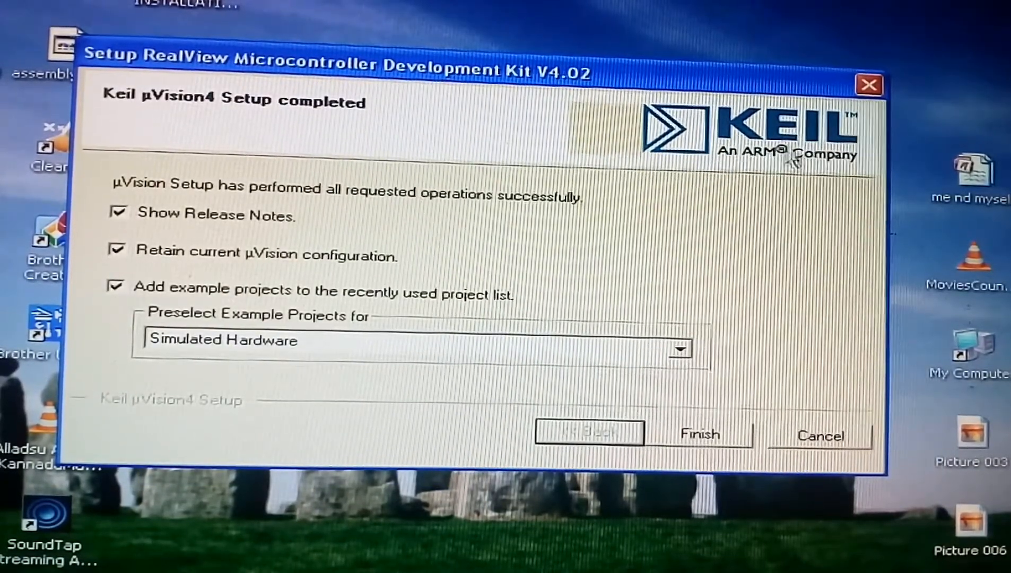
mouse_move(384, 152)
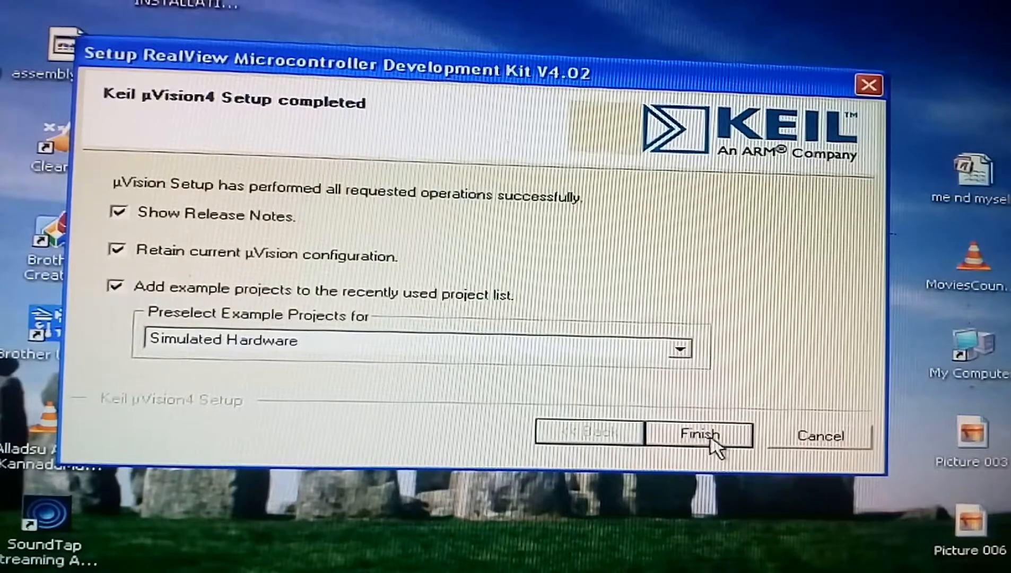
Click Finish on the Setup completed page, keeping the checkboxes ticked
left_click(699, 435)
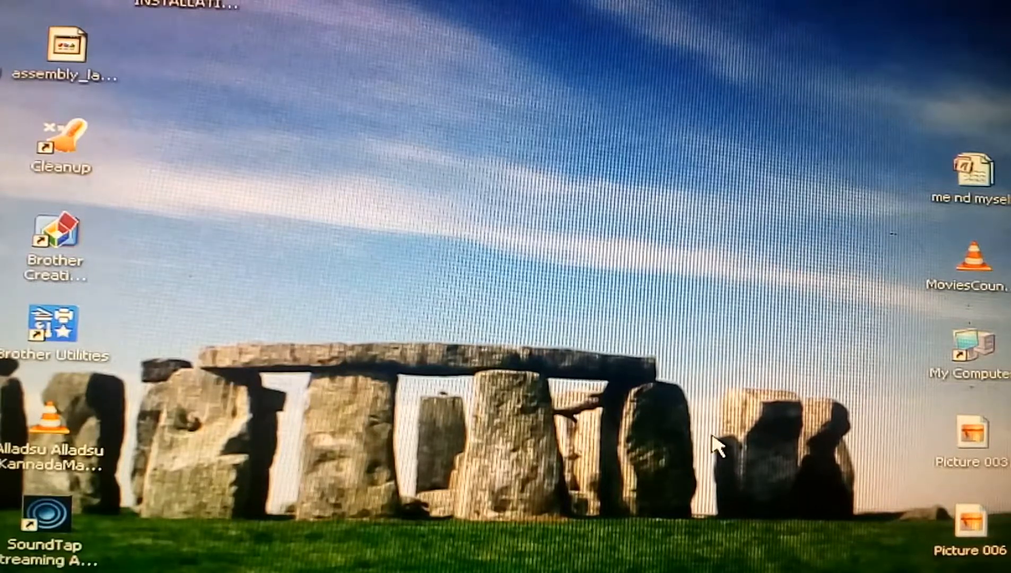
mouse_move(509, 300)
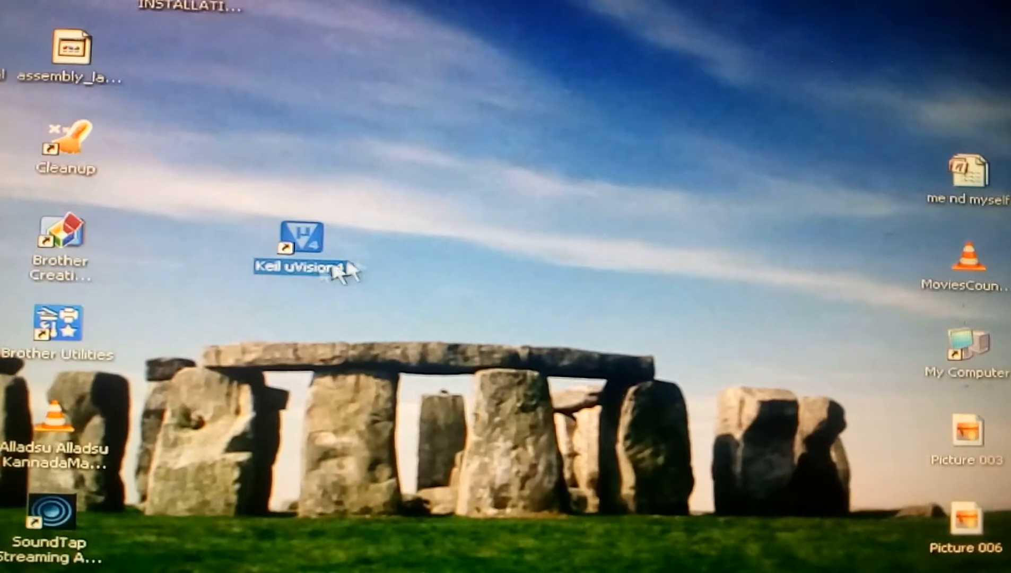
mouse_move(454, 287)
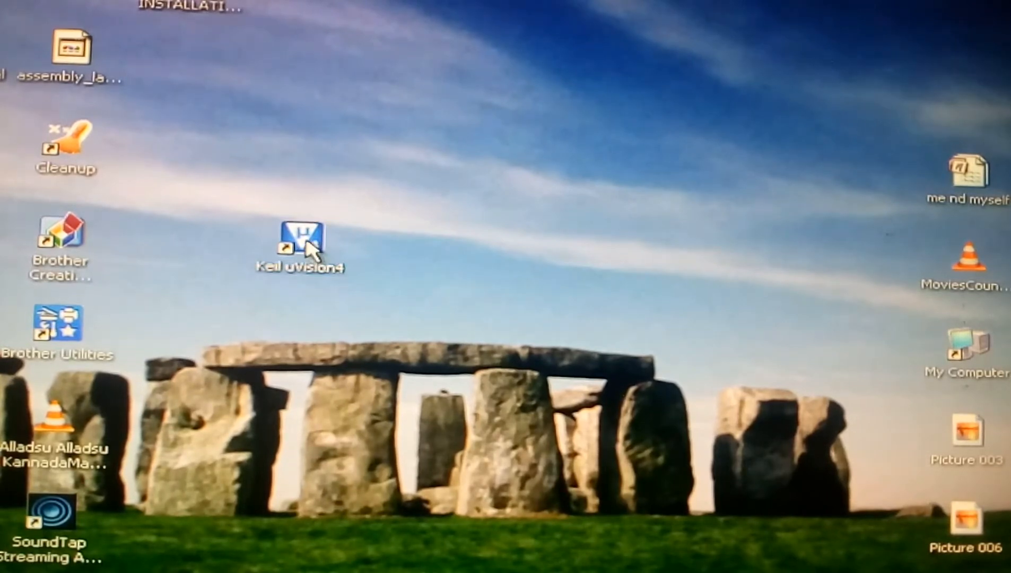
Place the Keil uVision4 shortcut beside the Cleanup icon and launch µVision4 from it
double_click(300, 235)
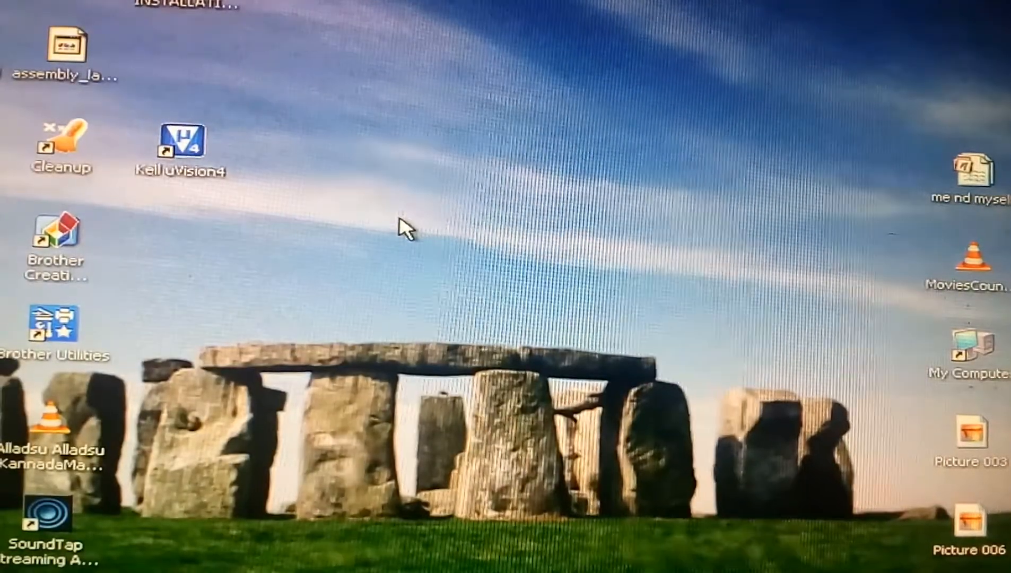
left_click(180, 139)
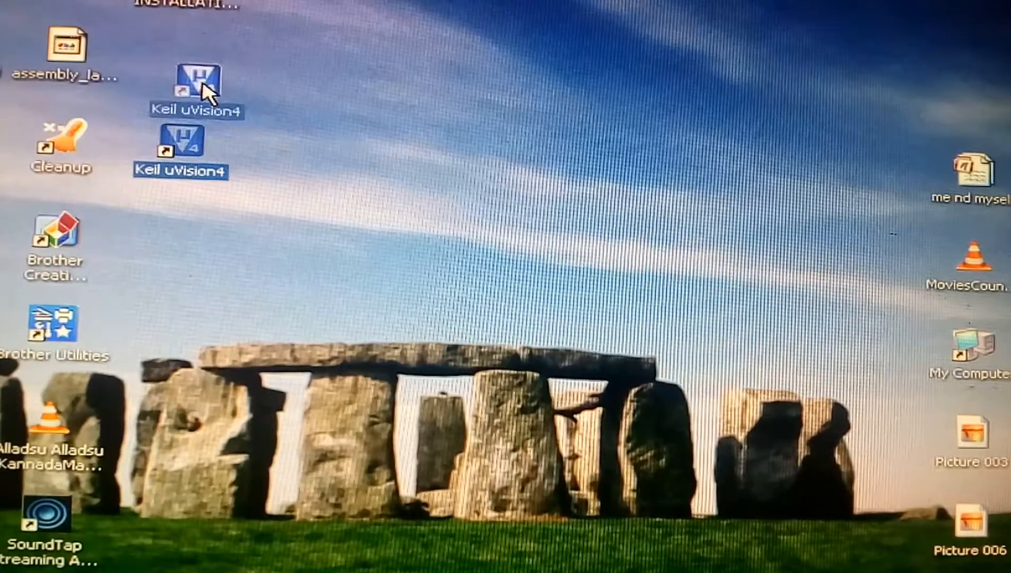
mouse_move(477, 211)
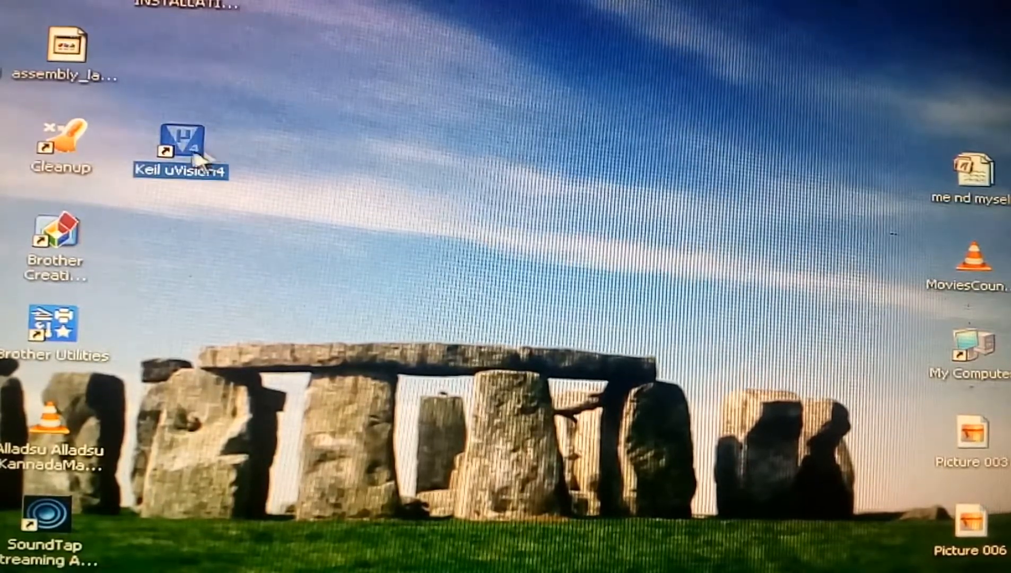
mouse_move(194, 155)
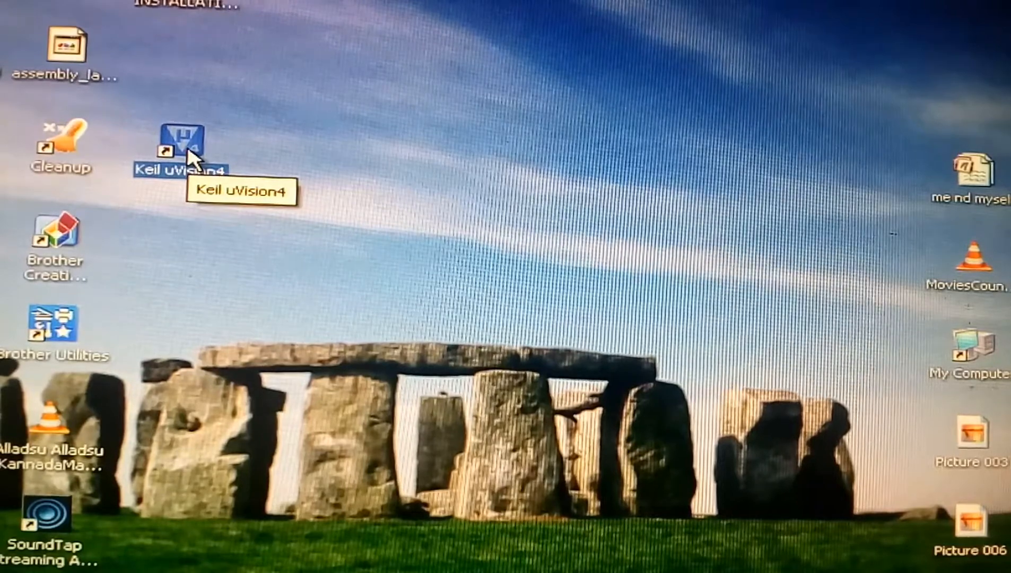
double_click(180, 147)
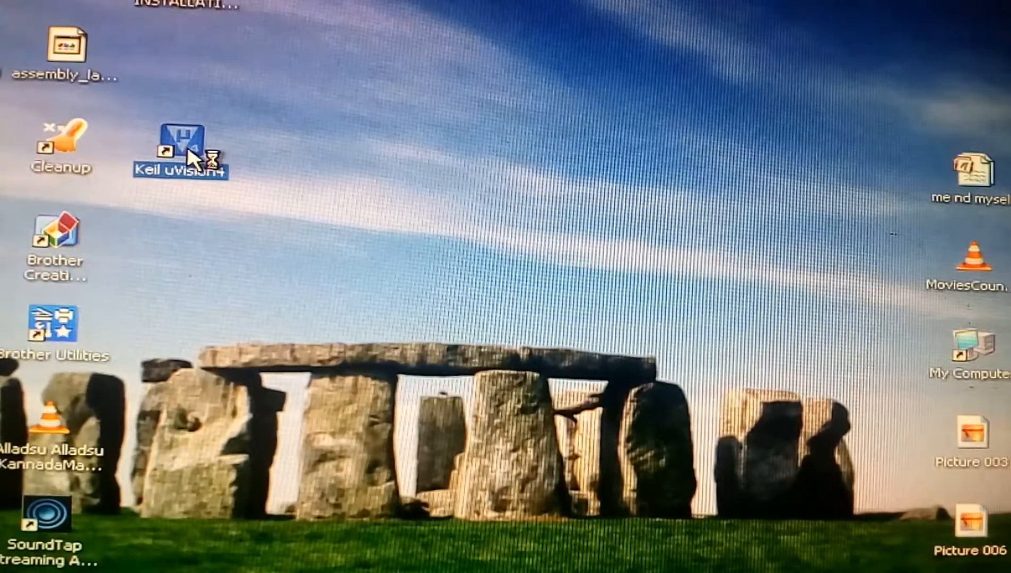
Open µVision4 with the Measure LPC2129 Simulator project and create a new file
double_click(180, 145)
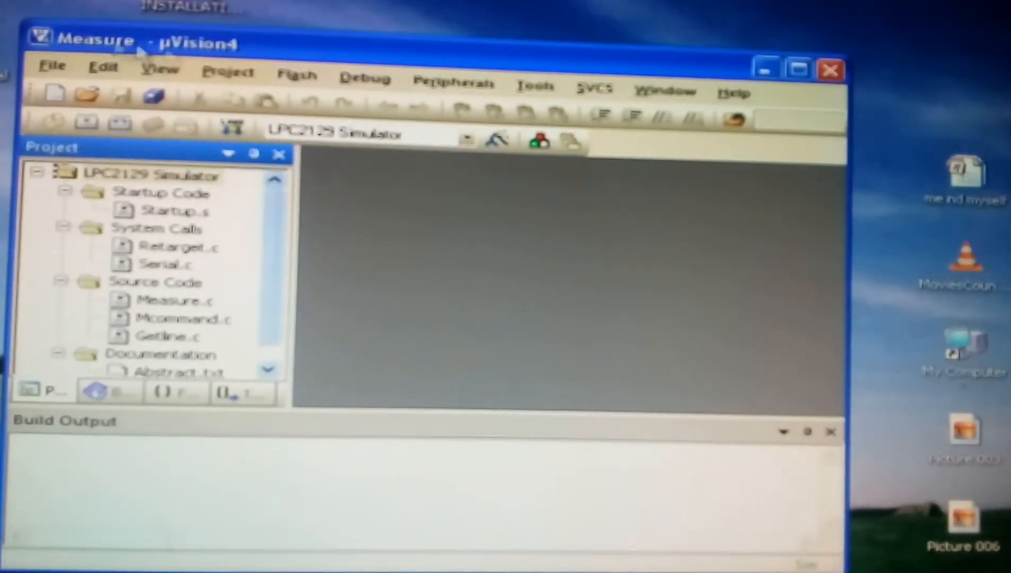
mouse_move(83, 50)
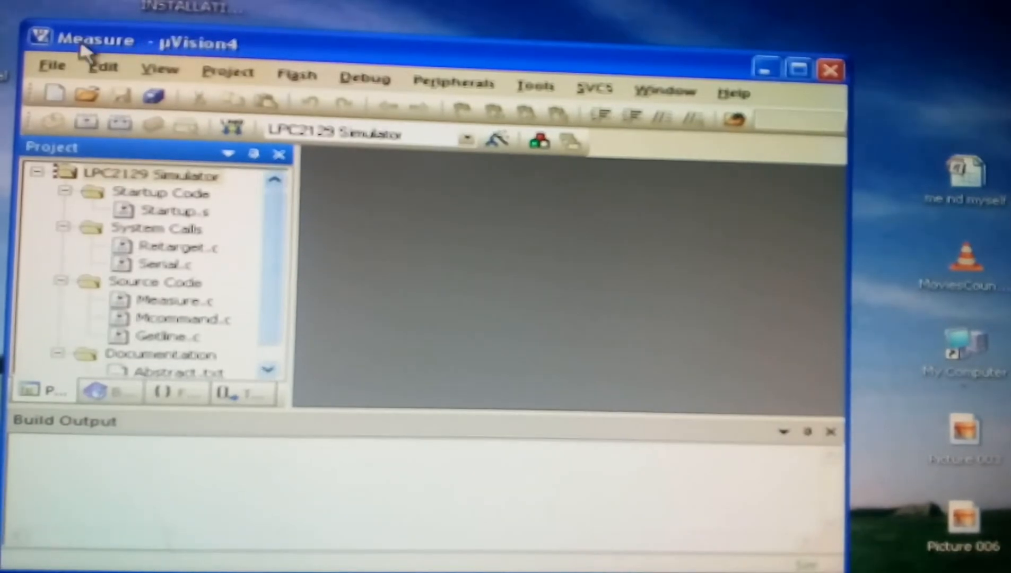
mouse_move(219, 61)
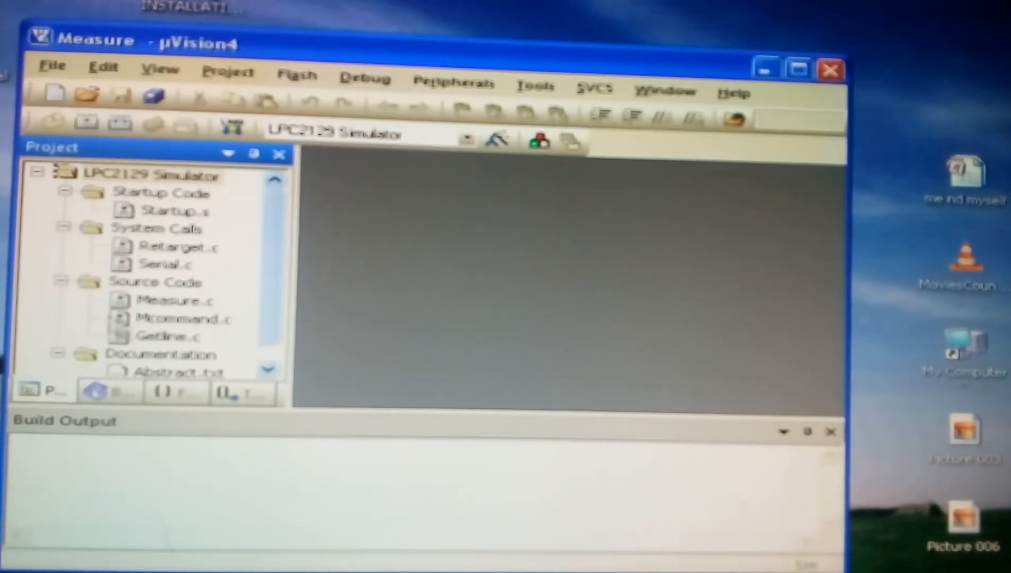
mouse_move(419, 206)
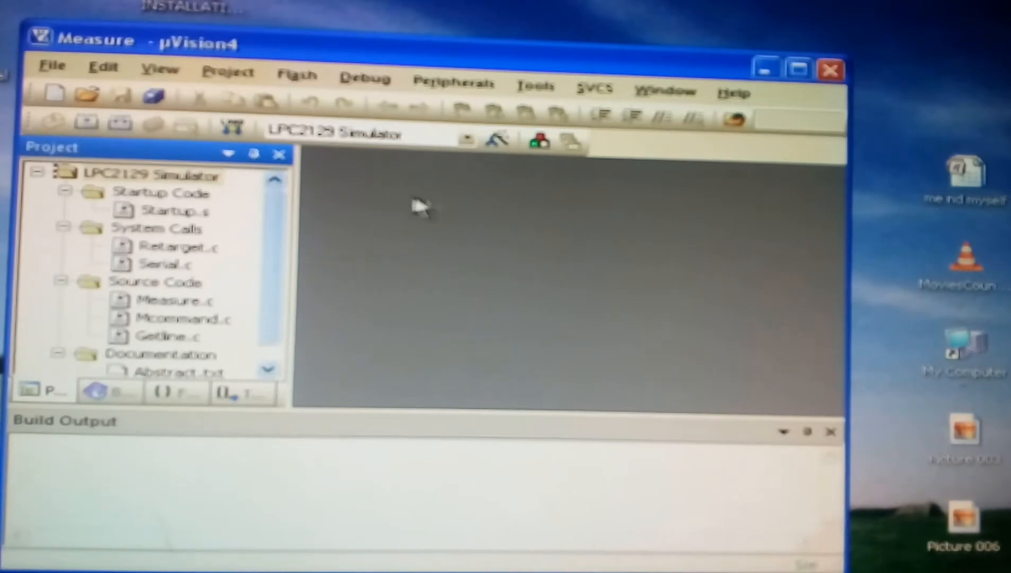
left_click(47, 63)
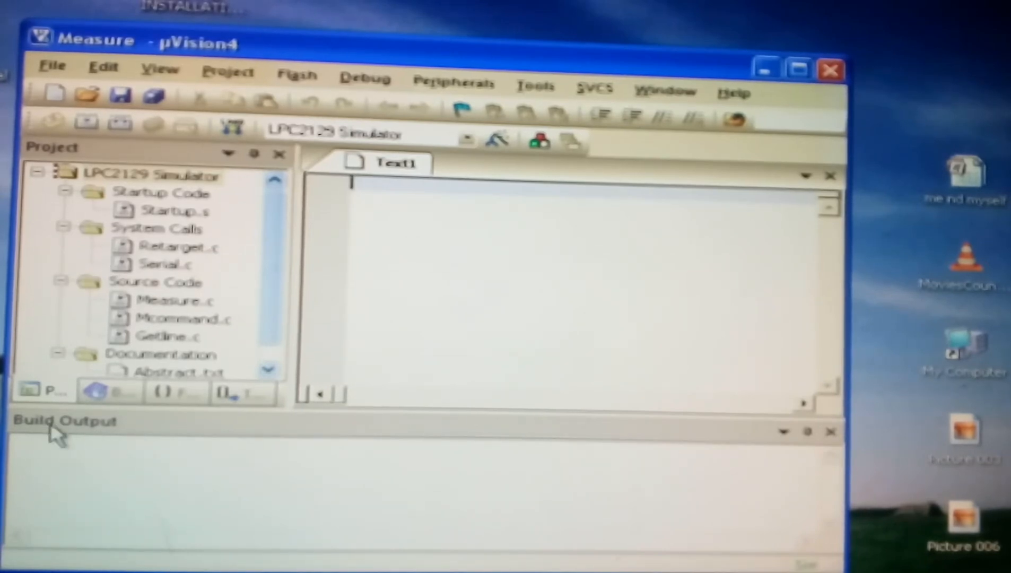
mouse_move(191, 496)
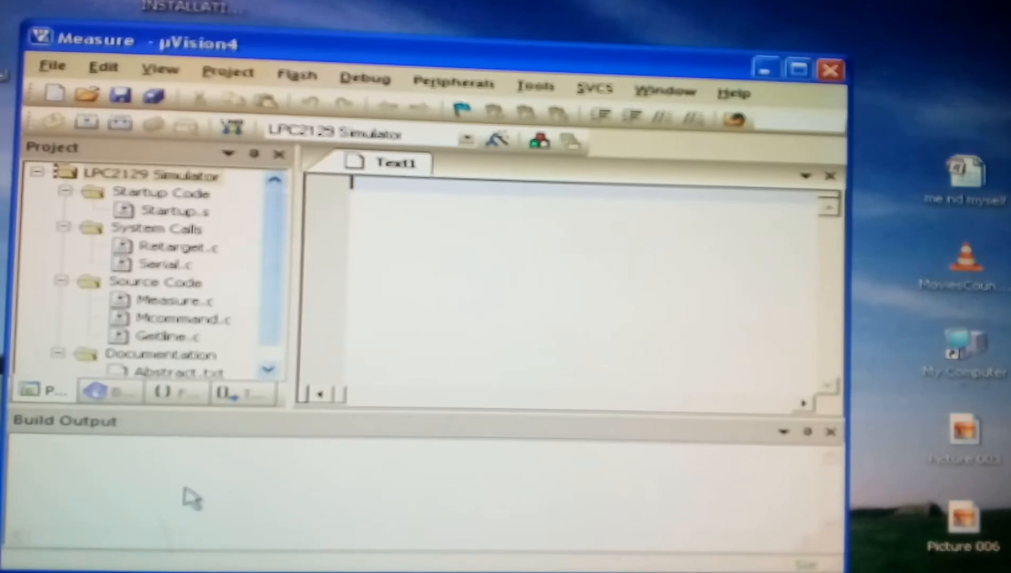
mouse_move(177, 468)
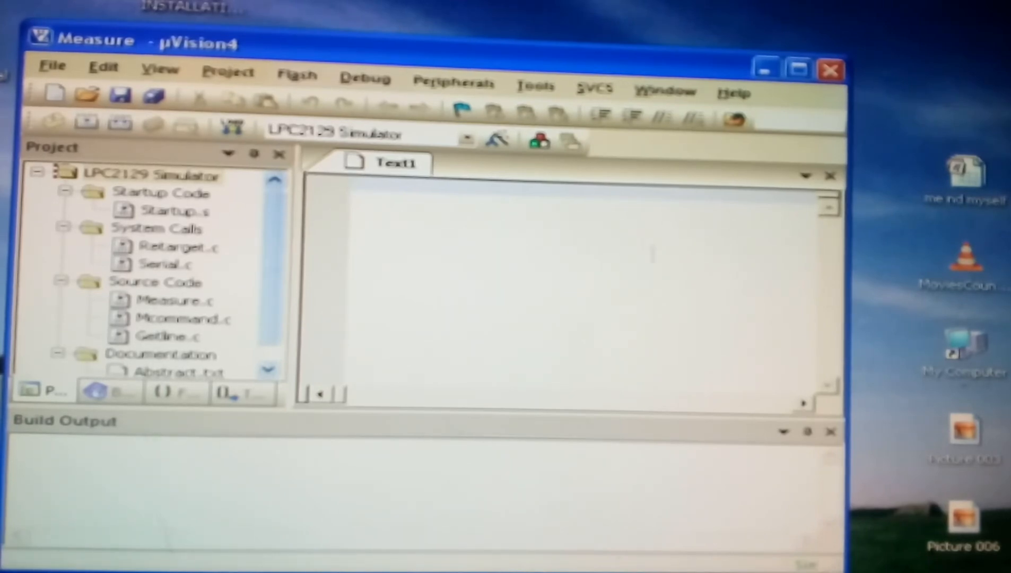
mouse_move(474, 243)
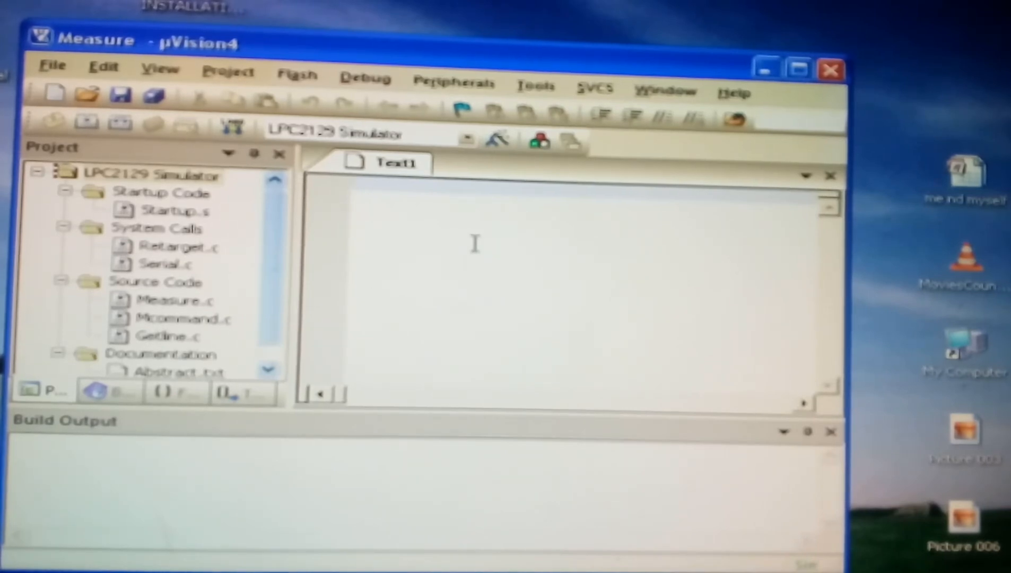
Place the cursor inside the empty Text1 editor
left_click(355, 184)
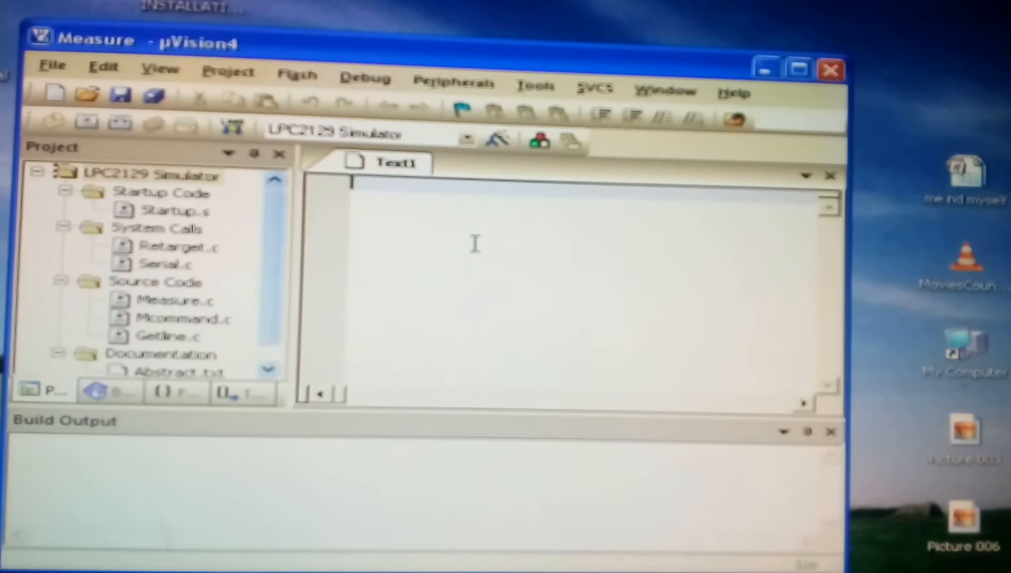